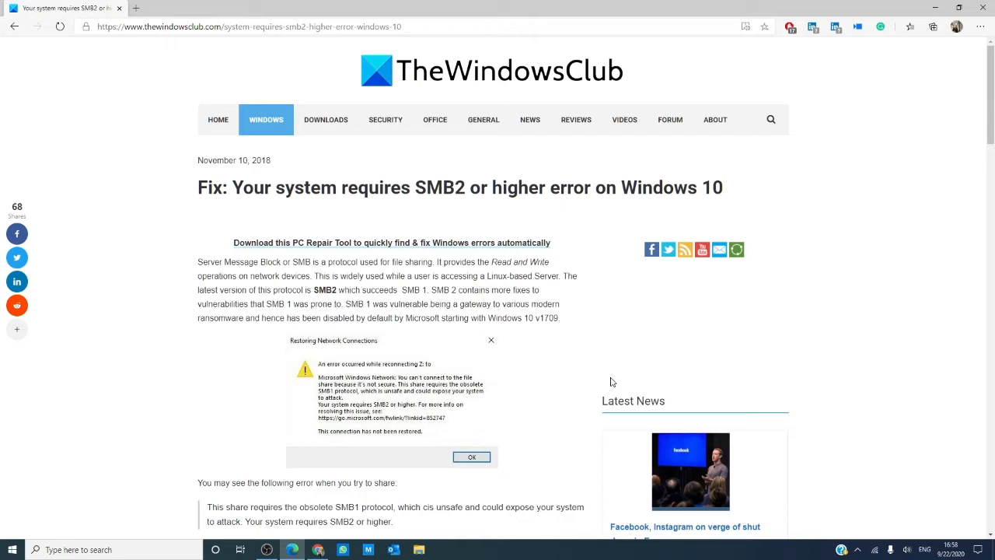
pyautogui.moveTo(567, 415)
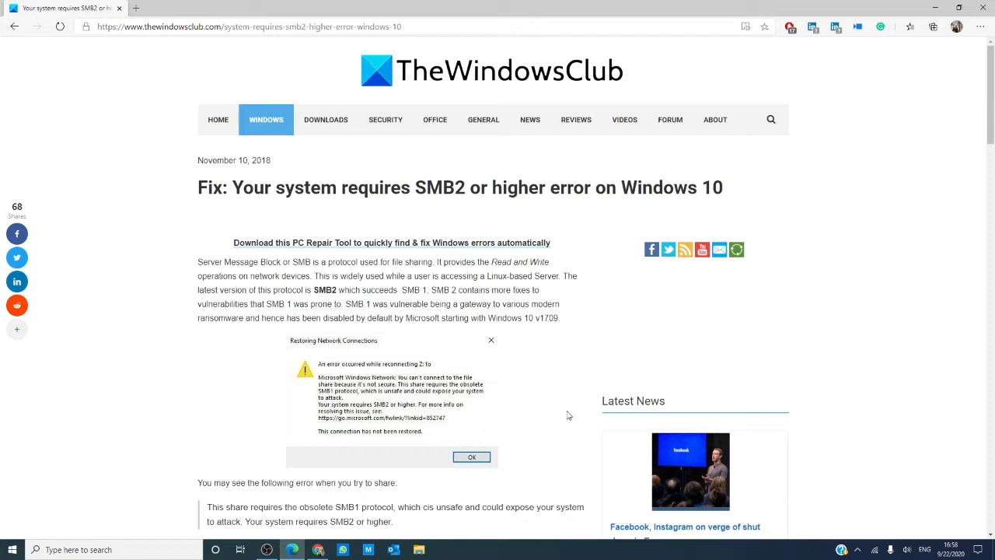
pyautogui.moveTo(140, 510)
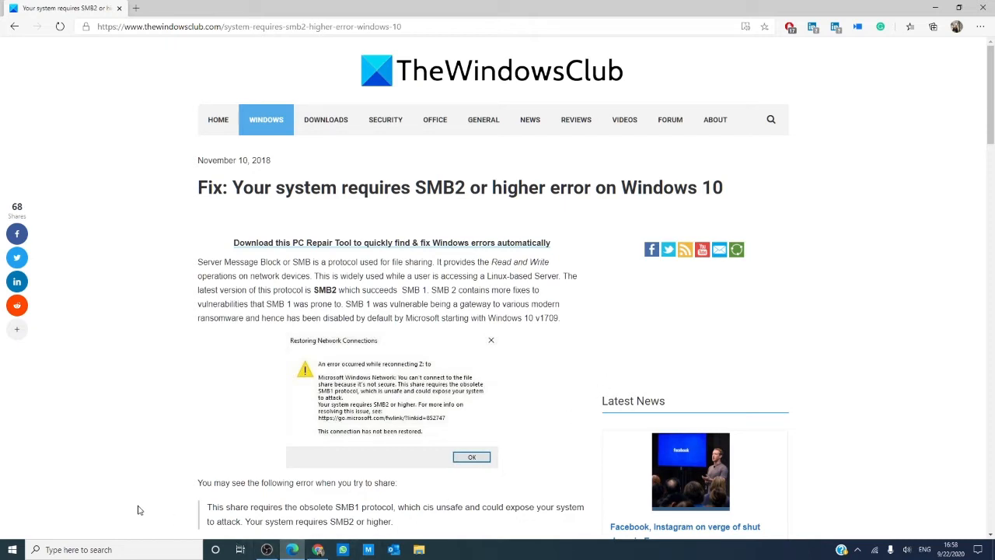
pyautogui.moveTo(75, 527)
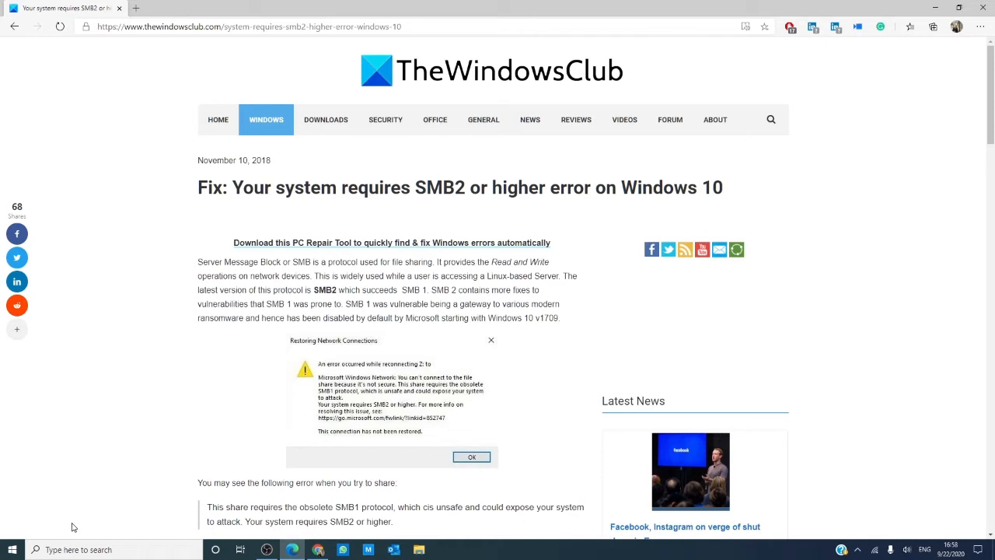
pyautogui.moveTo(65, 429)
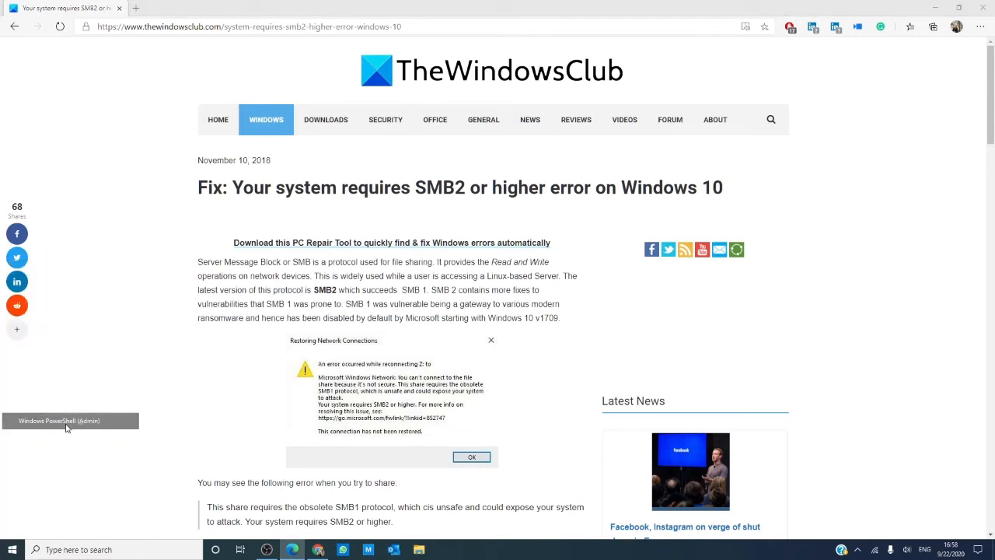
# Launch Windows PowerShell (Admin) from the Start right-click menu.
pyautogui.click(59, 420)
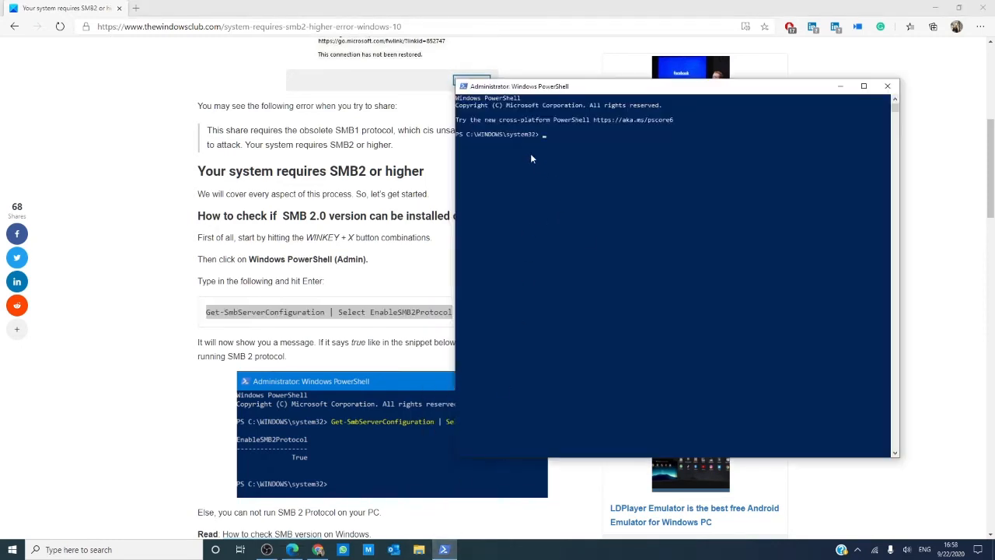
# Run Get-SmbServerConfiguration | Select EnableSMB2Protocol and see it report True.
pyautogui.rightClick(519, 85)
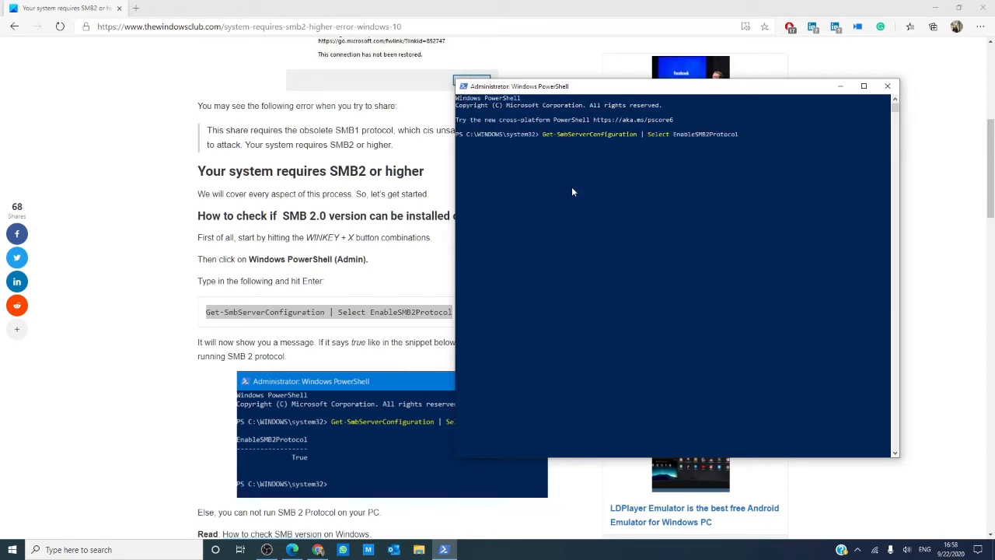
pyautogui.press('Return')
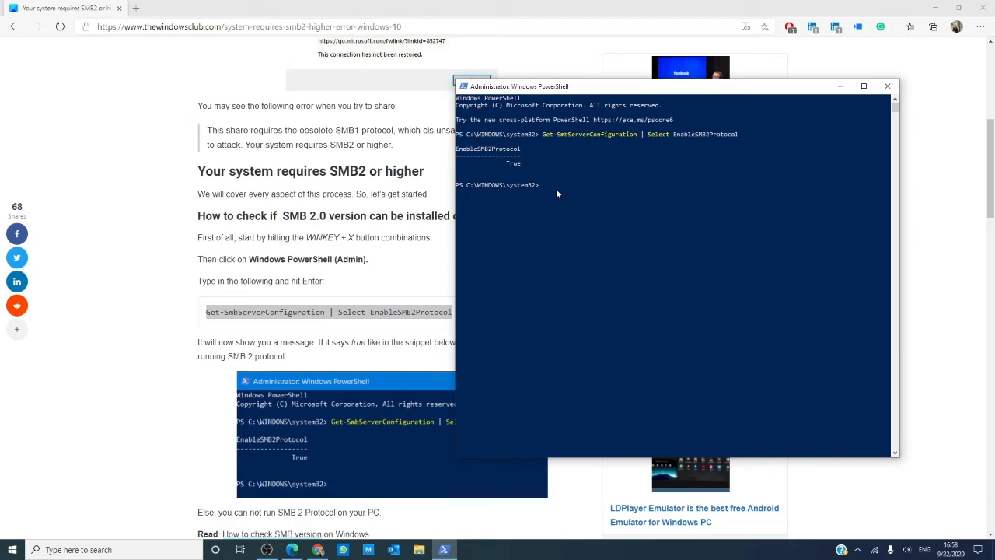
pyautogui.moveTo(906, 101)
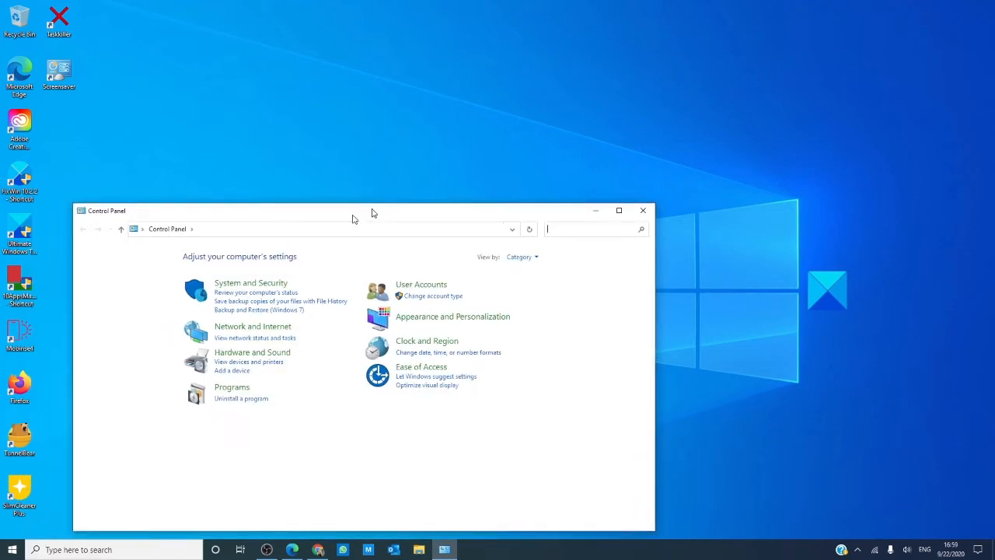
# Enter the Programs category of Control Panel.
pyautogui.click(230, 385)
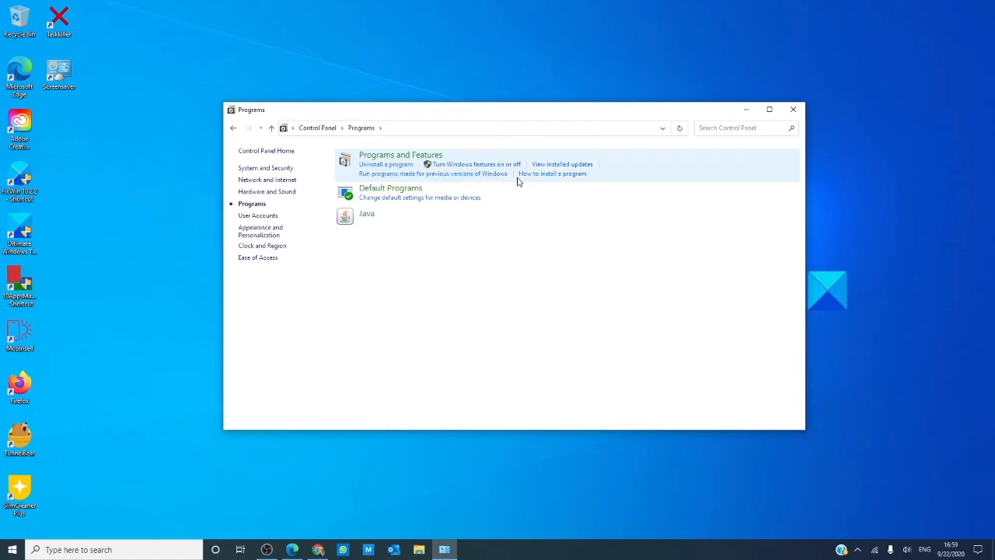
# Tick SMB 1.0/CIFS File Sharing Support in Windows Features and confirm with OK.
pyautogui.click(475, 165)
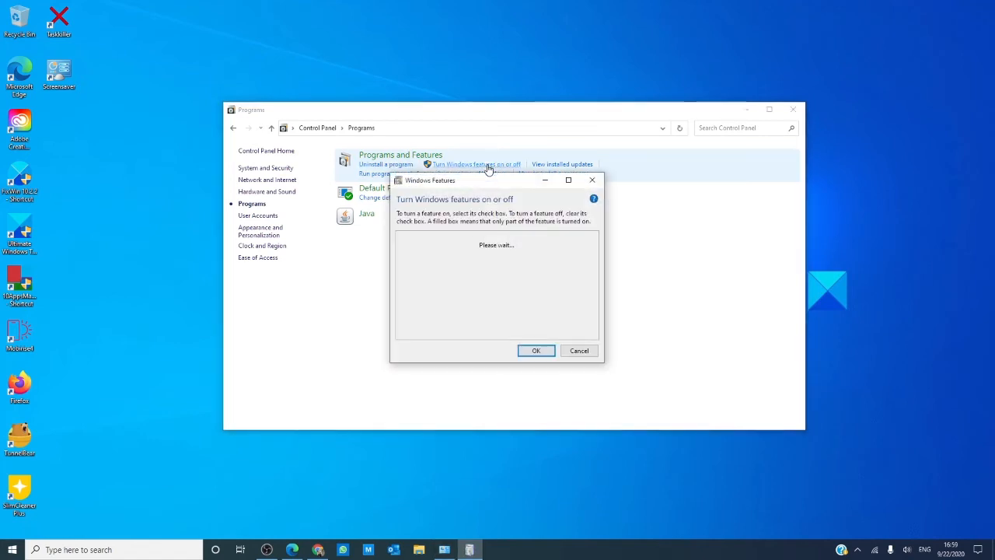
pyautogui.moveTo(480, 185)
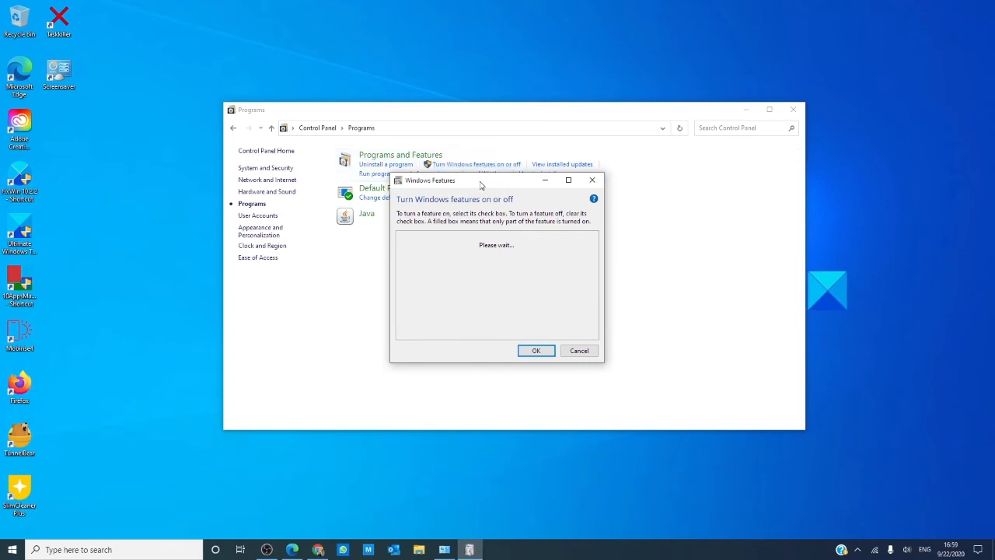
pyautogui.moveTo(485, 185)
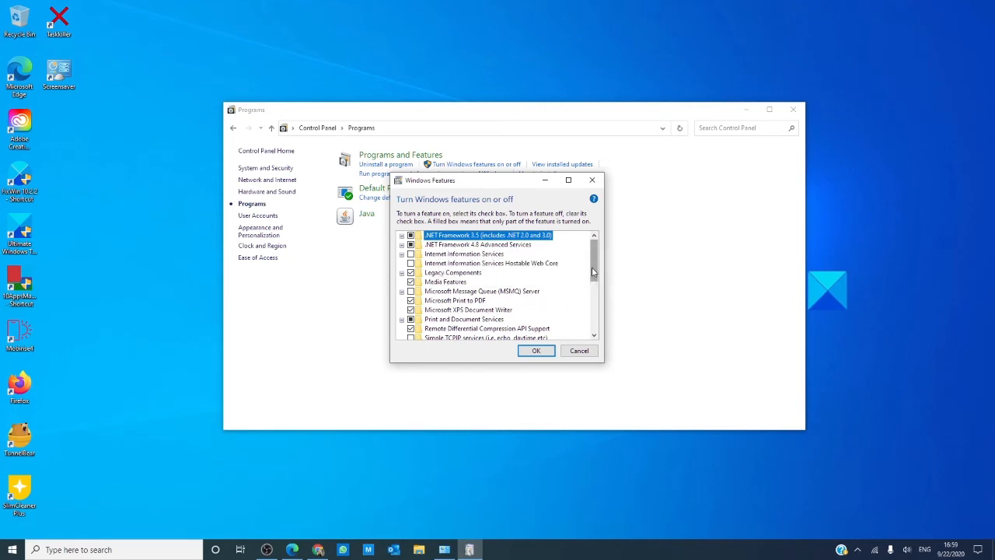
pyautogui.scroll(-3)
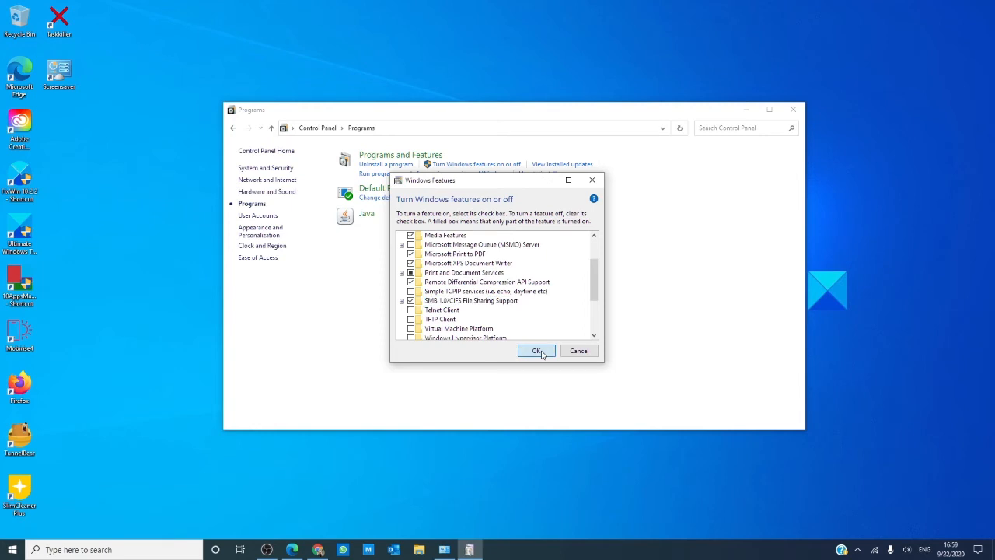
pyautogui.click(537, 352)
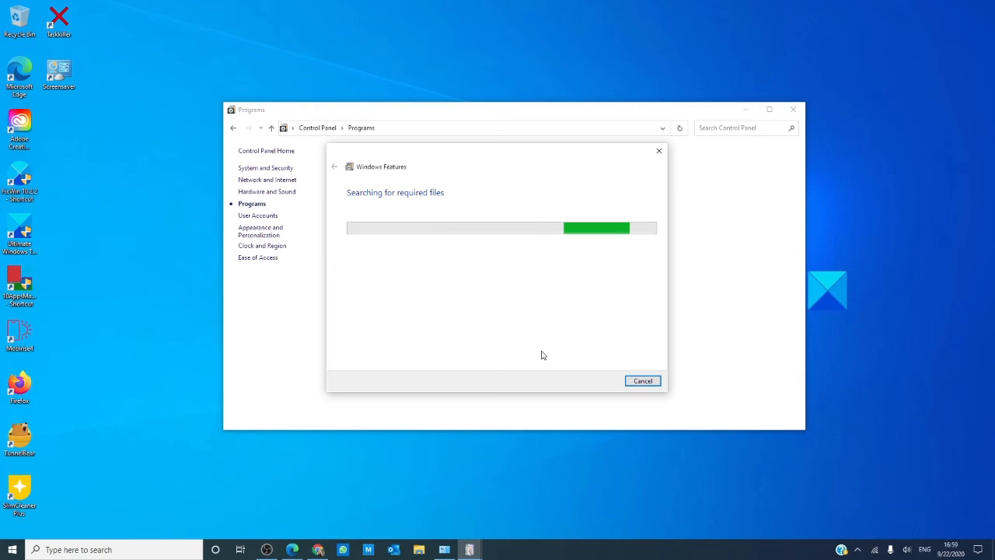
# Close the finished Windows Features dialog and return to the Edge SMB2 article.
pyautogui.click(642, 380)
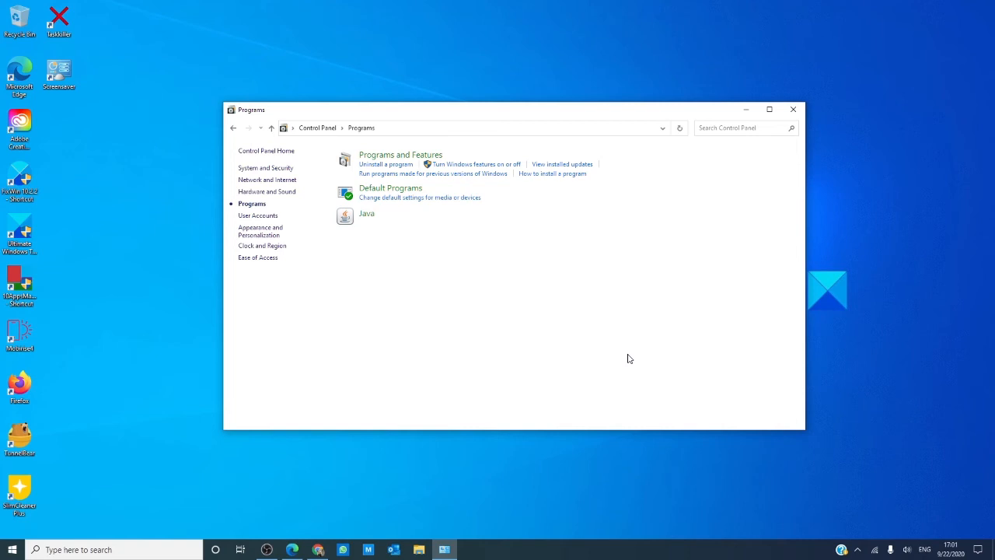
pyautogui.moveTo(299, 553)
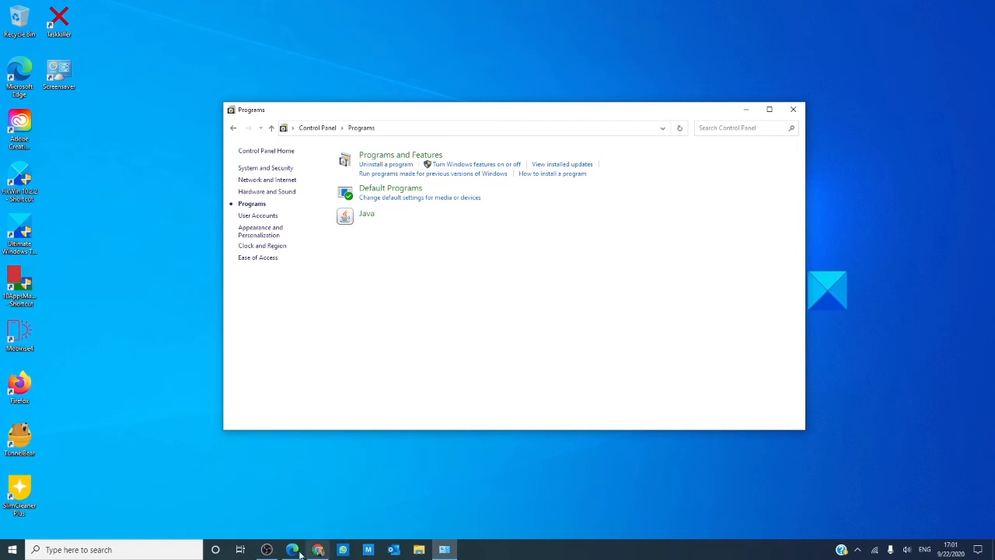
pyautogui.click(292, 551)
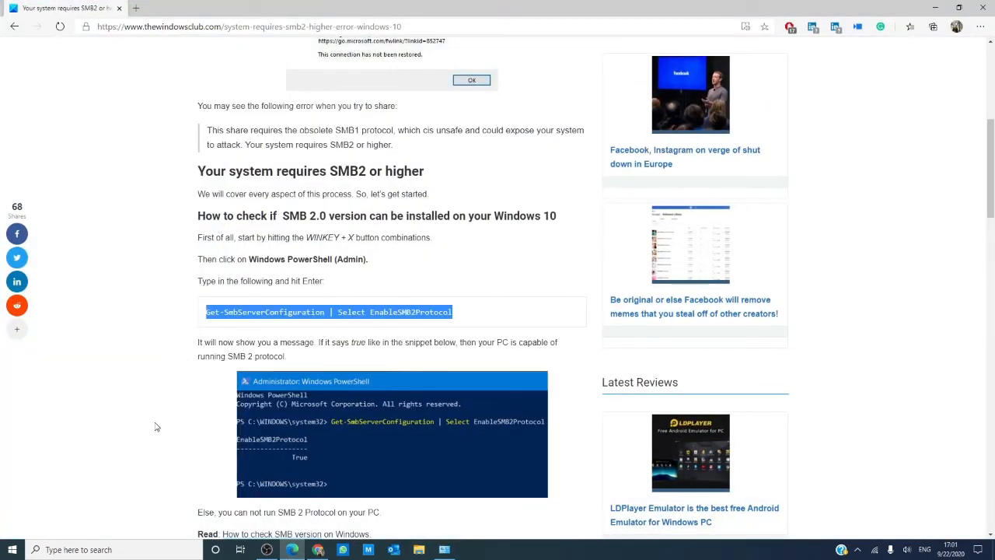